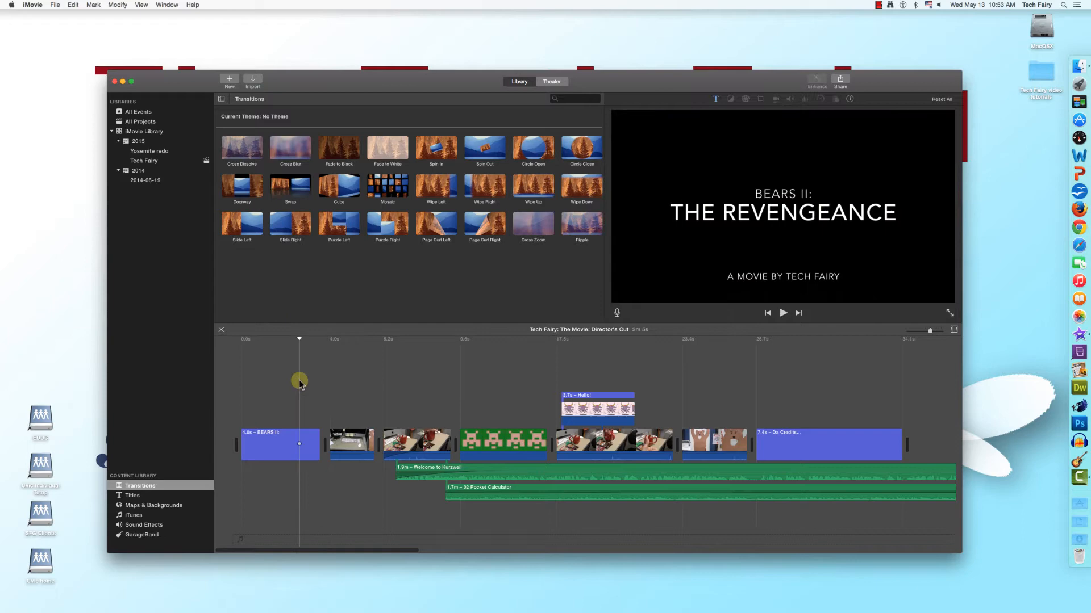
Preview the movie, then drop a Cross Dissolve between the title card and first desk clip.
{"action": "left_click", "coordinate": [781, 312]}
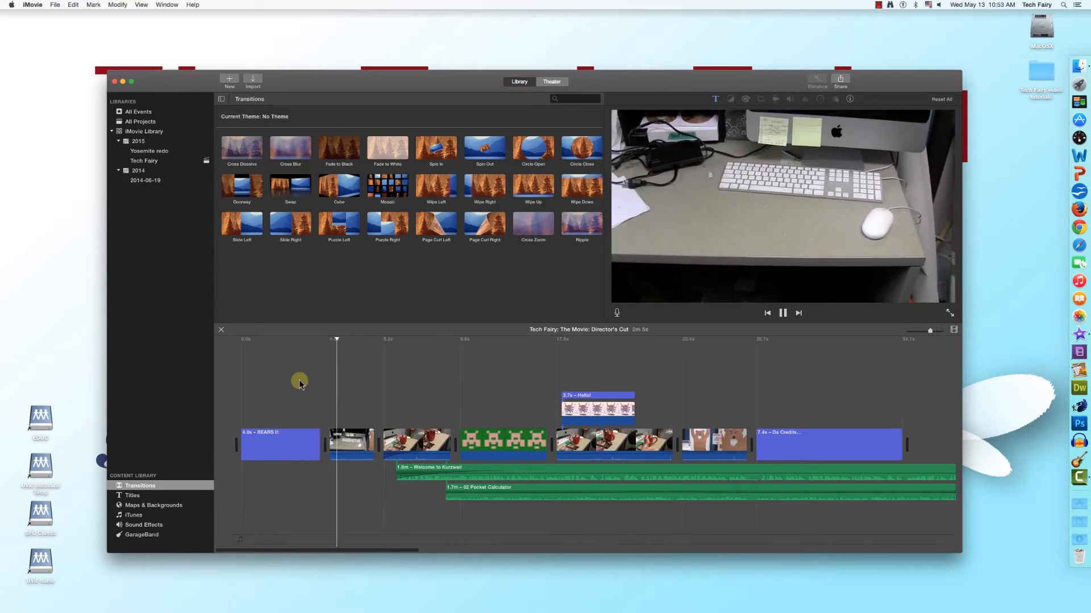
{"action": "left_click", "coordinate": [783, 312]}
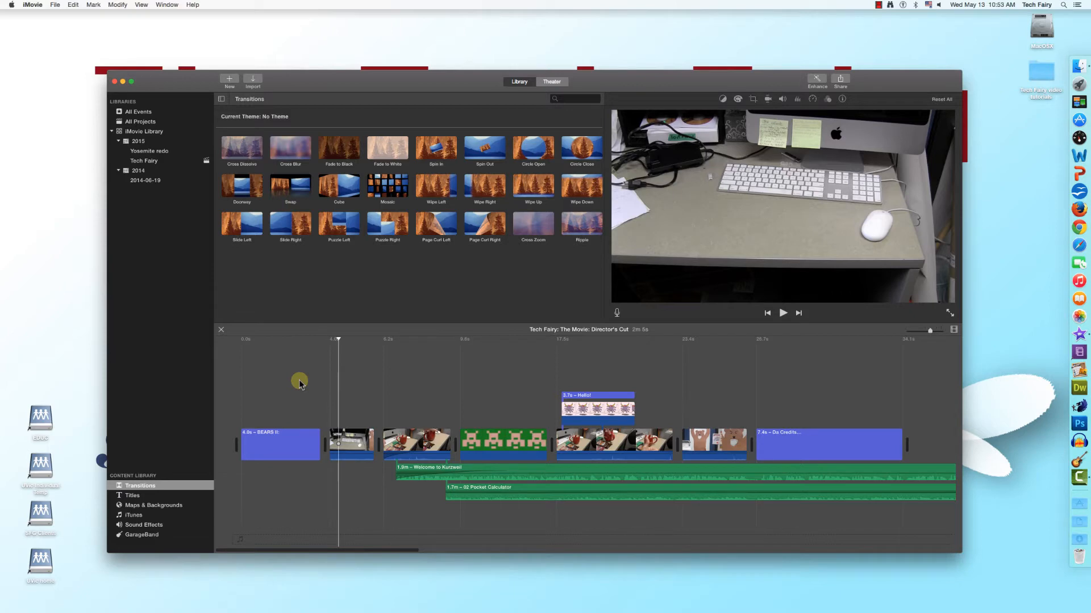
{"action": "mouse_move", "coordinate": [247, 141]}
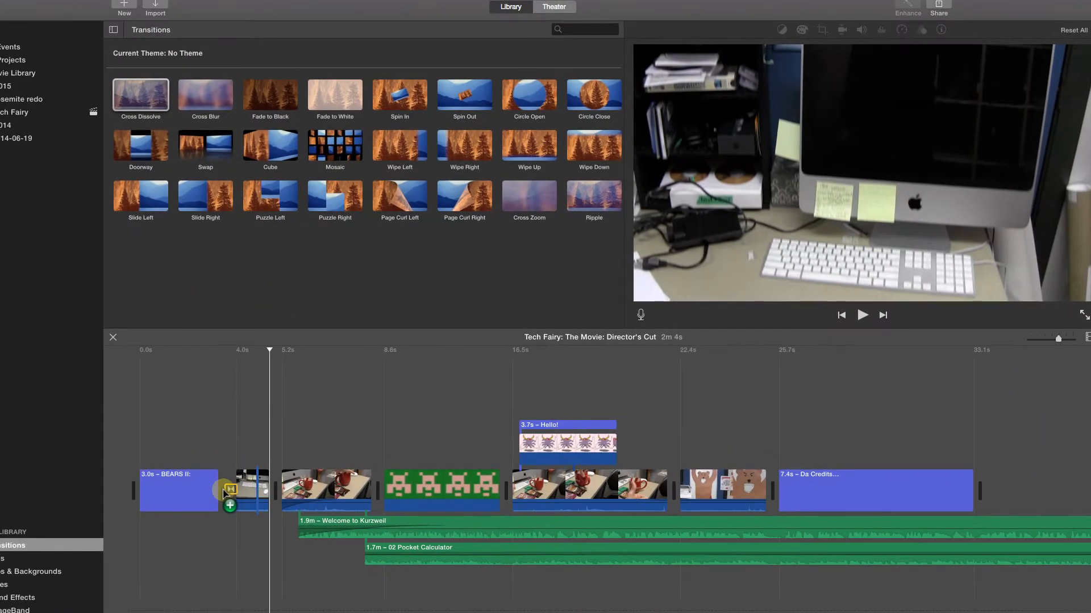
{"action": "left_click", "coordinate": [202, 421]}
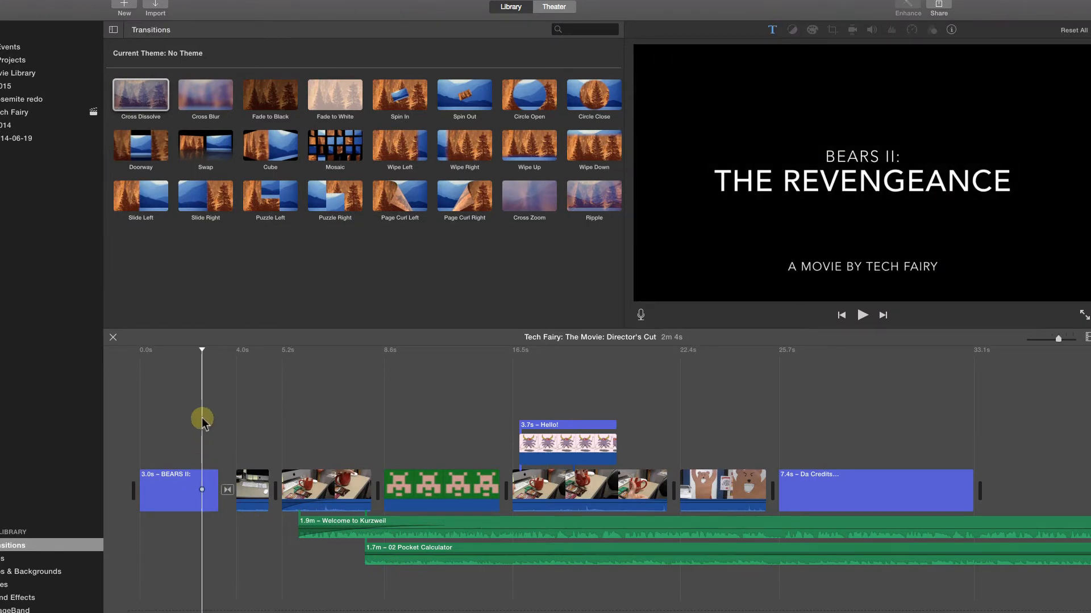
{"action": "mouse_move", "coordinate": [233, 310]}
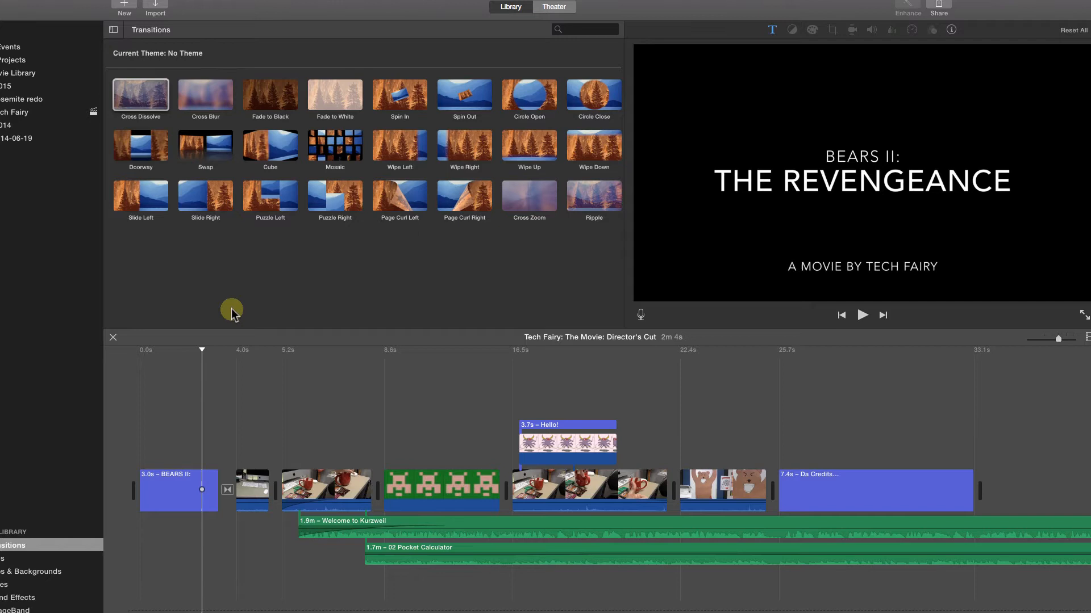
{"action": "left_click", "coordinate": [862, 314]}
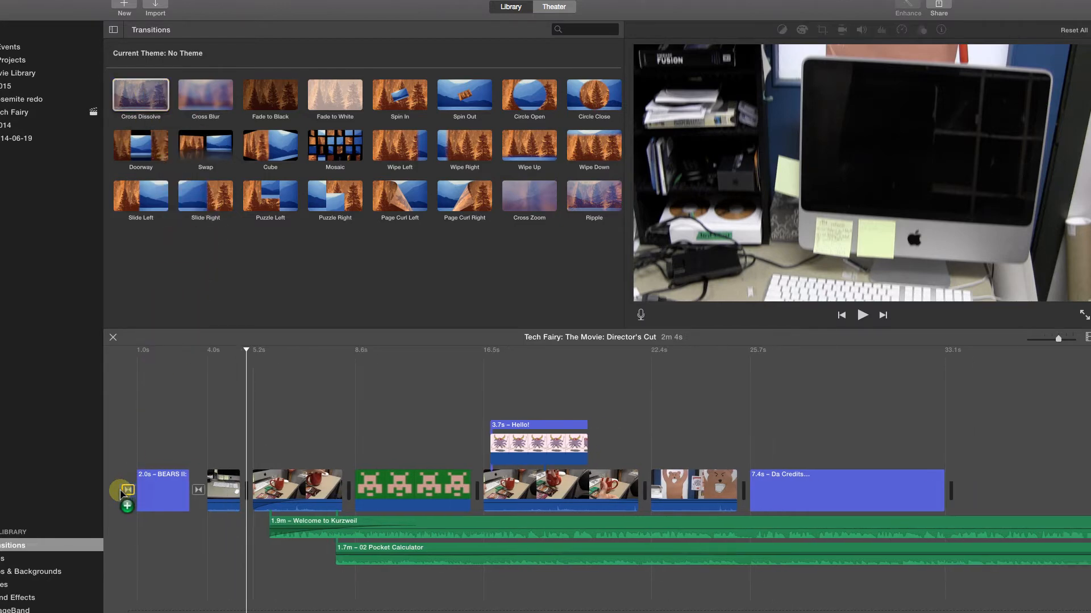
Place a Cross Dissolve at the start of the opening title card.
{"action": "left_click", "coordinate": [840, 314]}
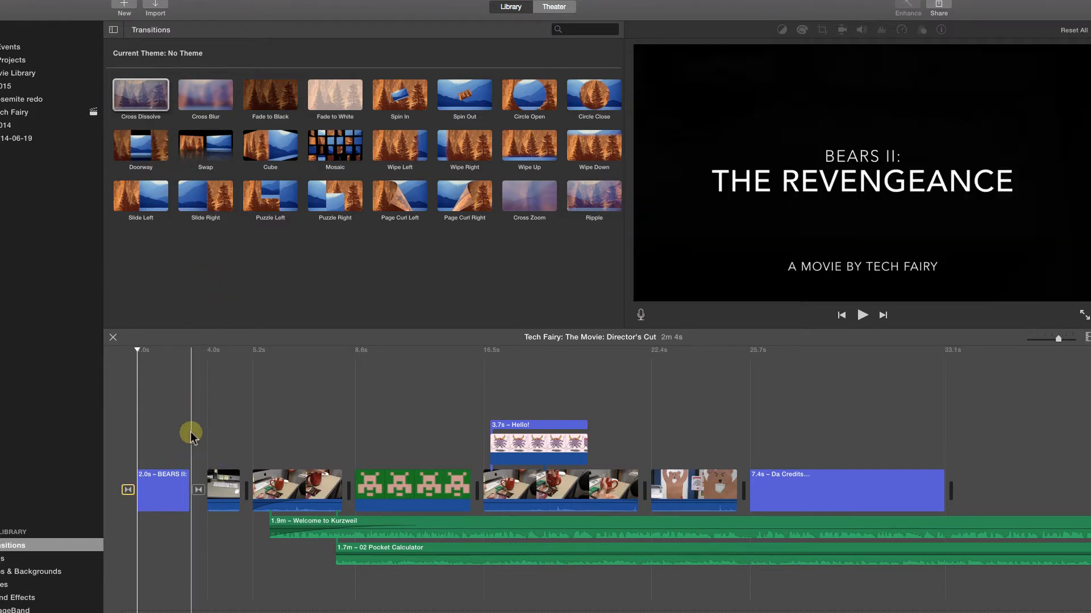
Adjust the title-to-clip transition in the Precision Editor, then show the Yosemite redo event's clips.
{"action": "right_click", "coordinate": [223, 490]}
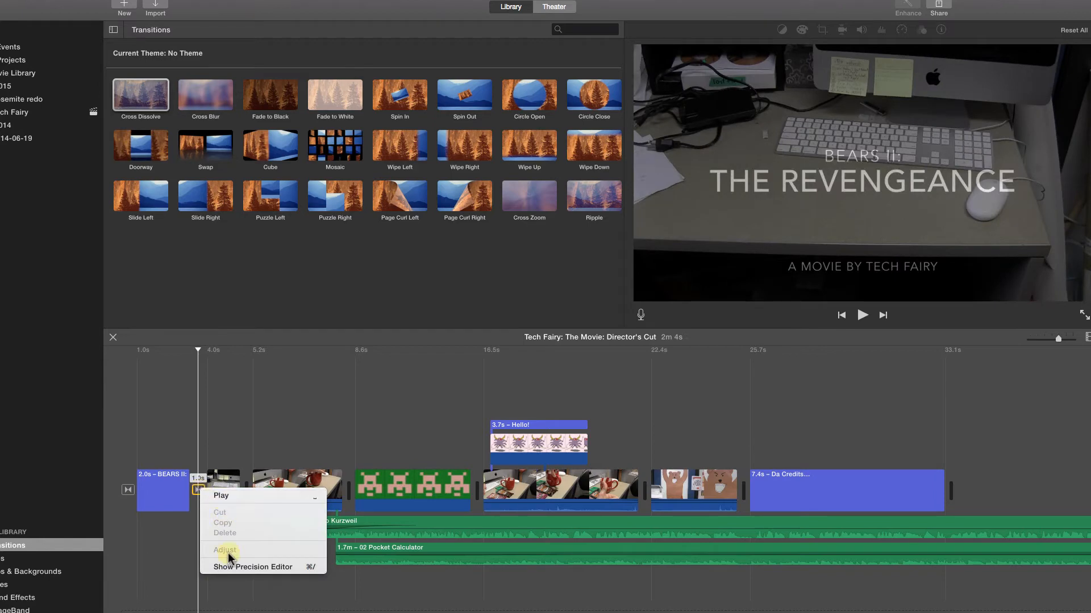
{"action": "left_click", "coordinate": [252, 567]}
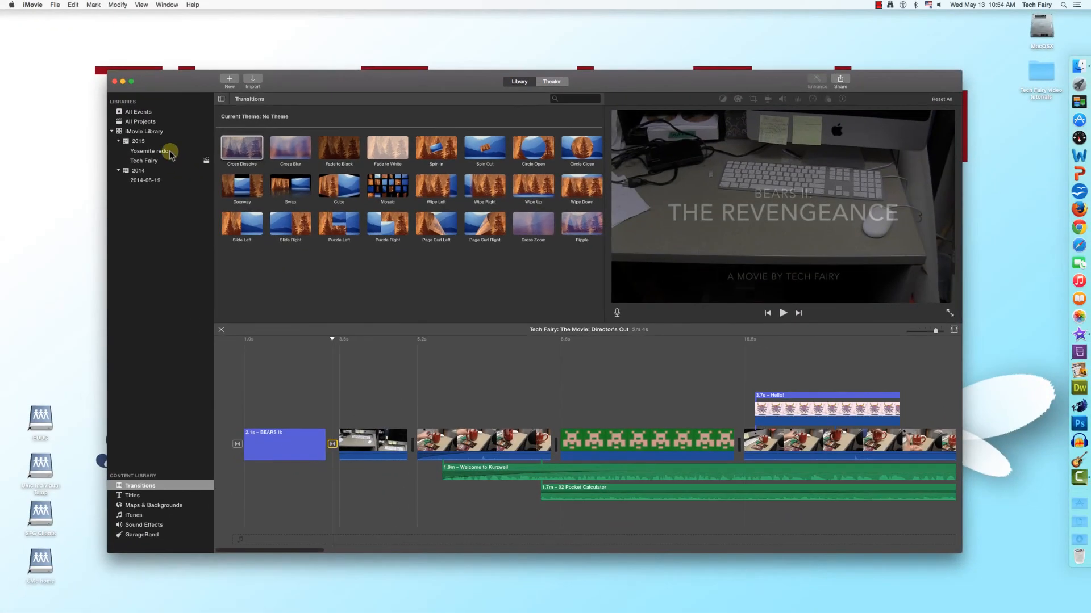
{"action": "left_click", "coordinate": [149, 151]}
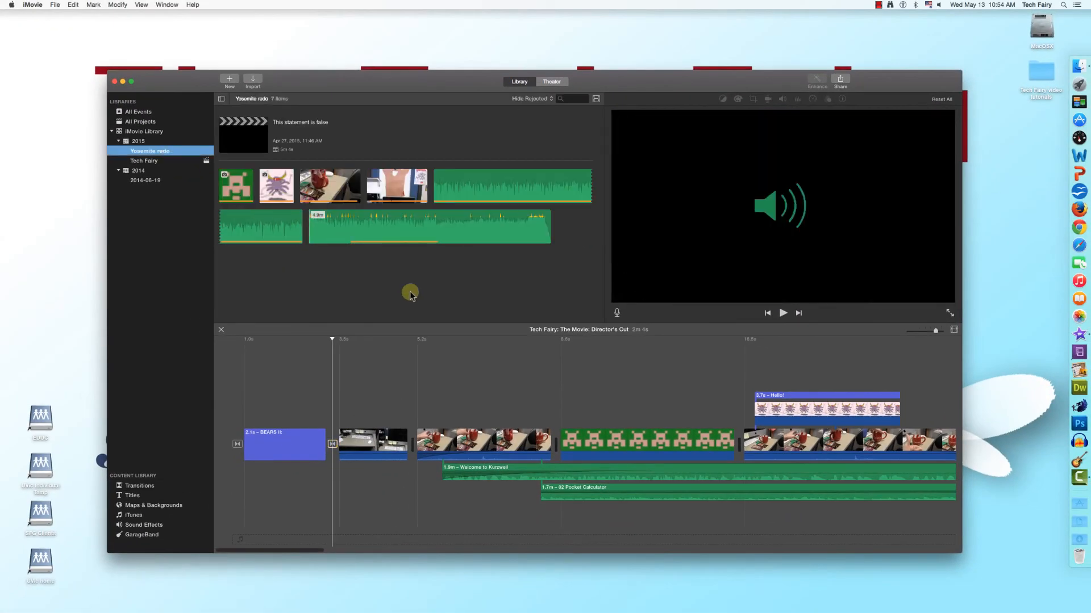